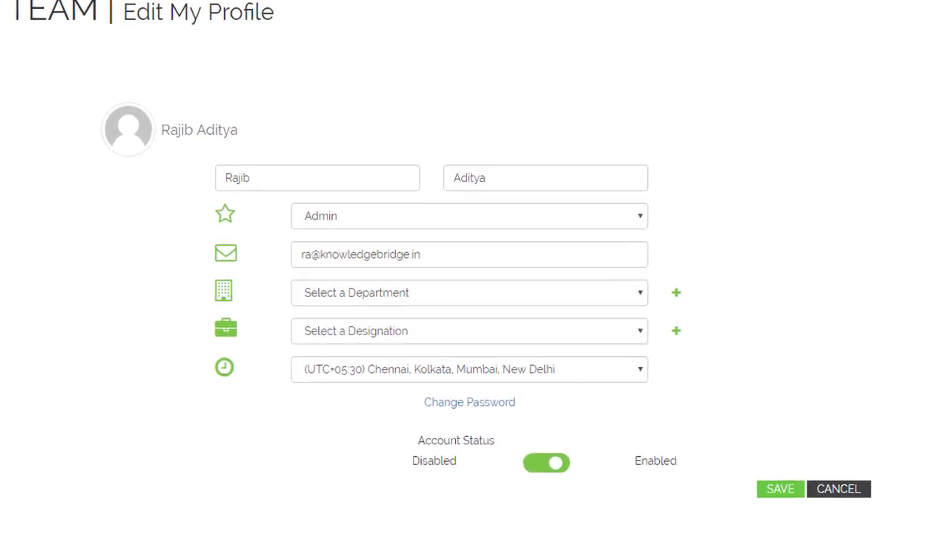
Step: Choose Marketing from the department list for the profile
click(468, 255)
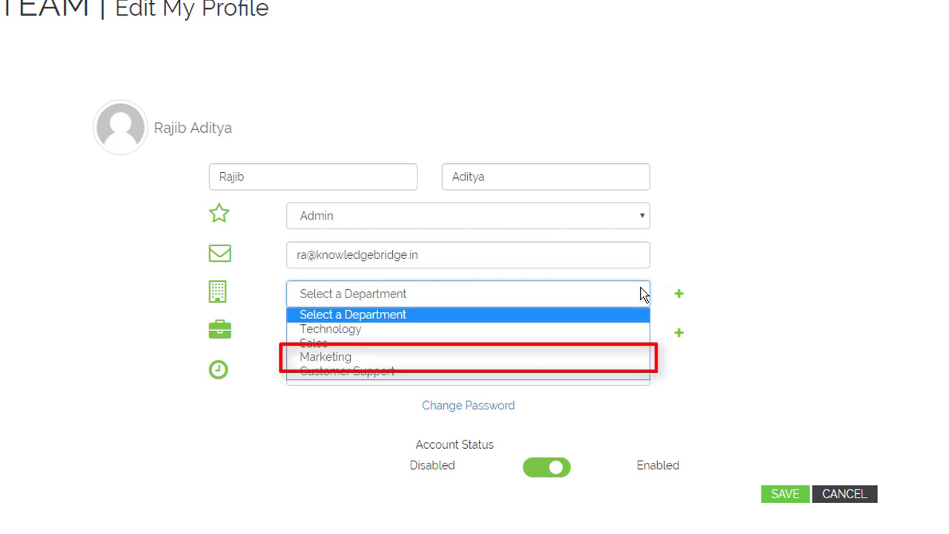
mouse_move(620, 360)
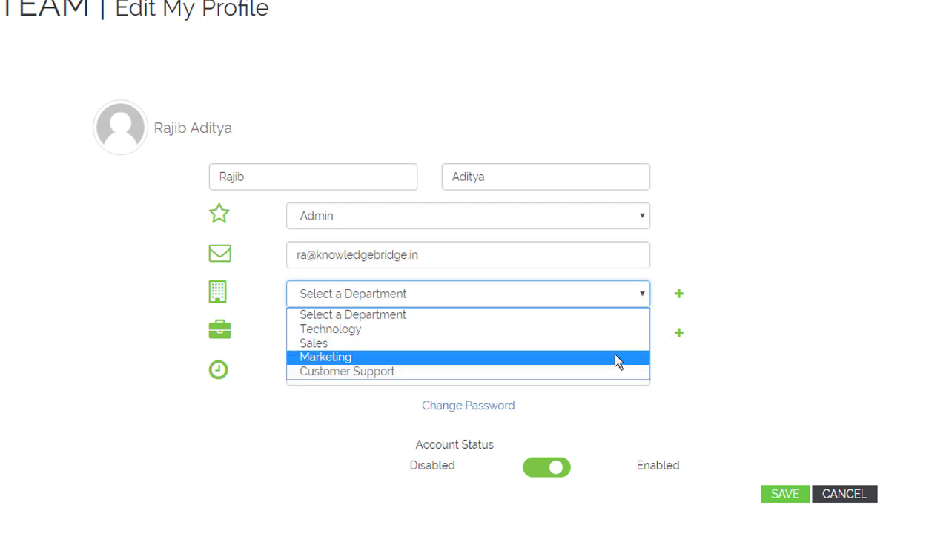
click(325, 356)
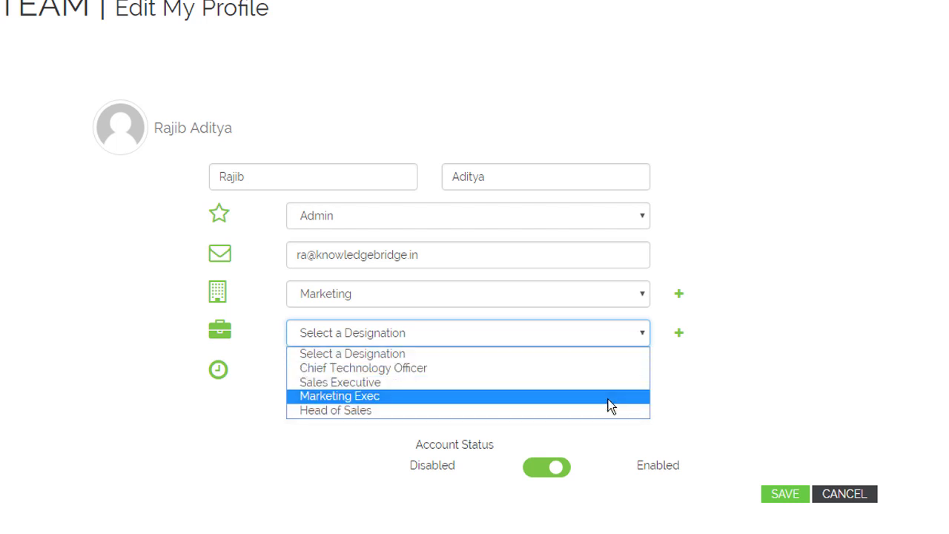
Step: Choose Marketing Exec as the designation and save the profile for a successful update
click(339, 395)
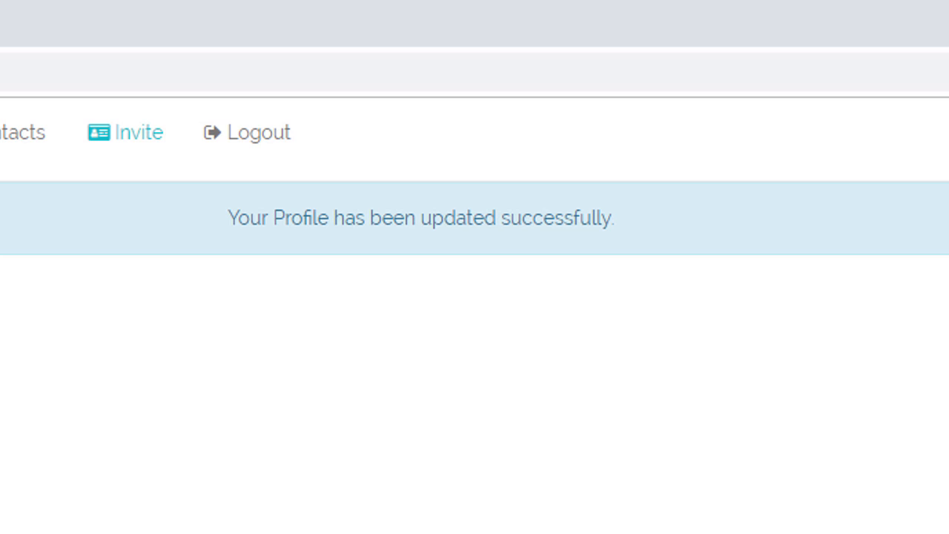
scroll(up, 3)
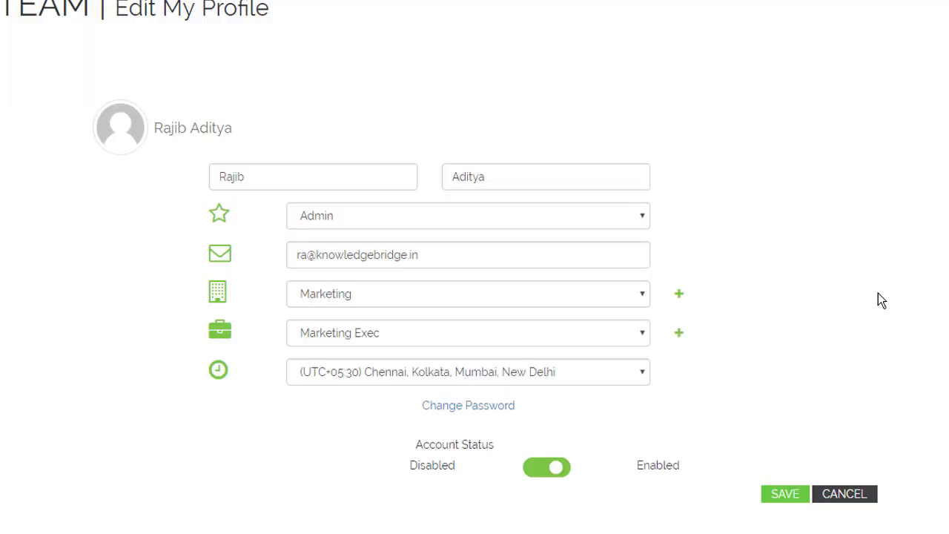
mouse_move(469, 405)
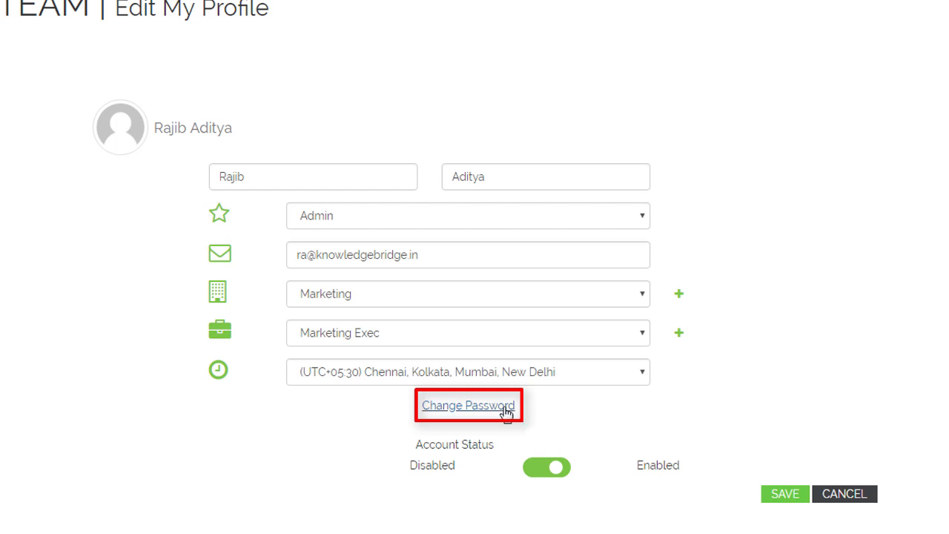
Step: Enter a new password, confirm it, and submit the password change via Update Password
click(467, 404)
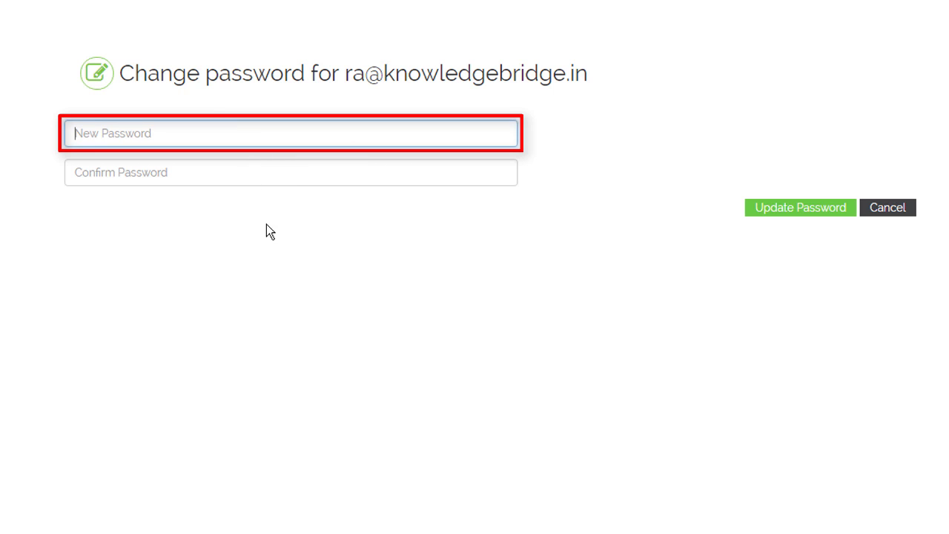
text(•)
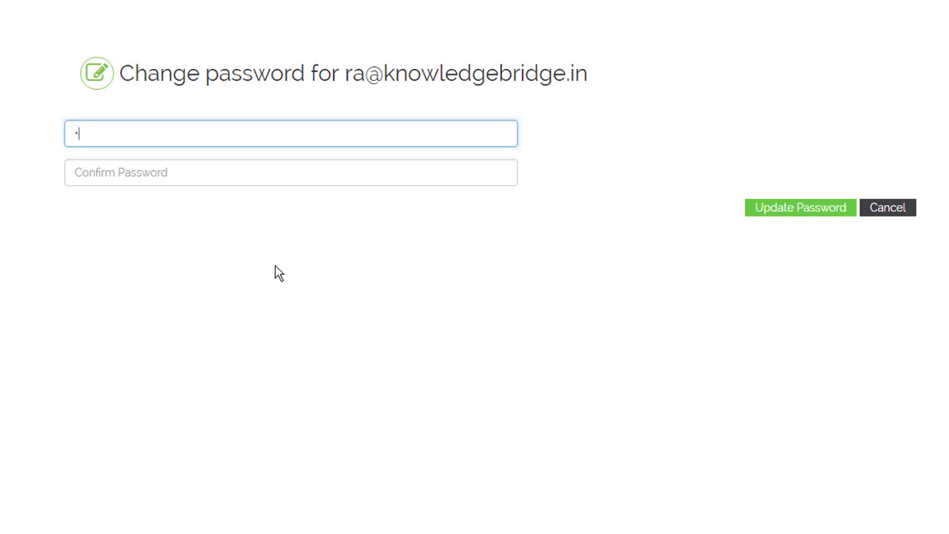
text(password)
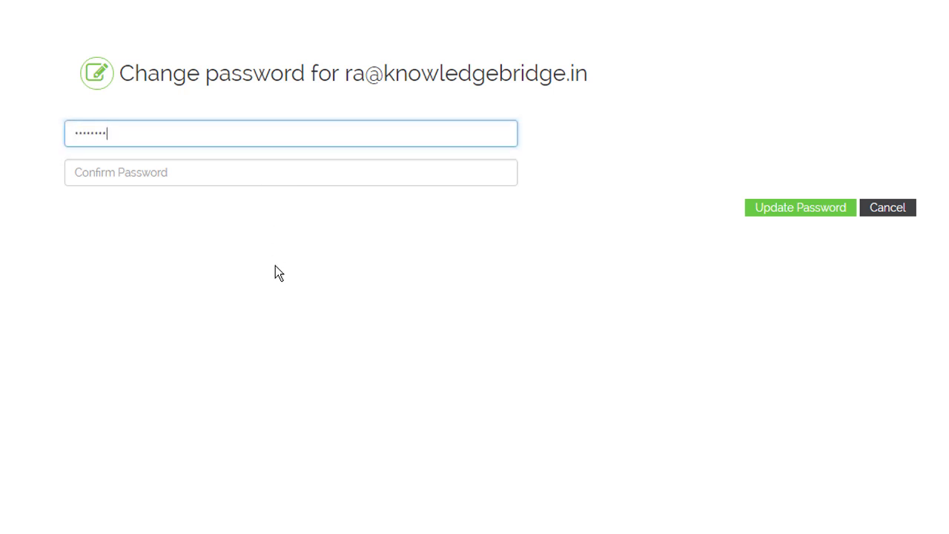
text(••)
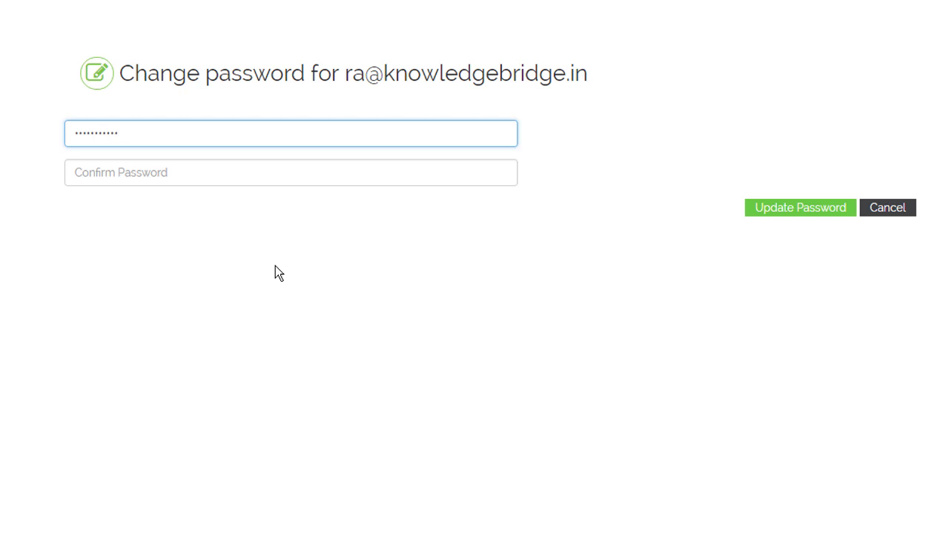
click(291, 172)
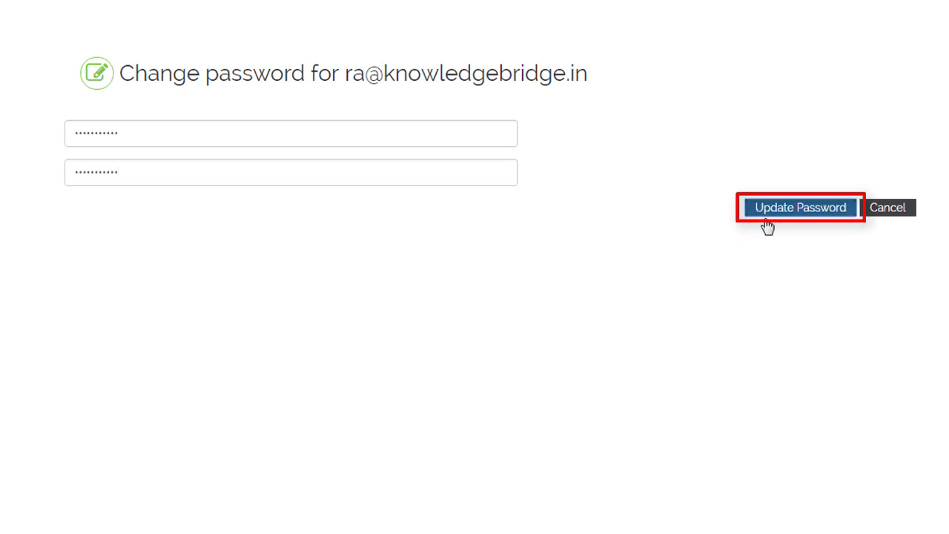
click(801, 208)
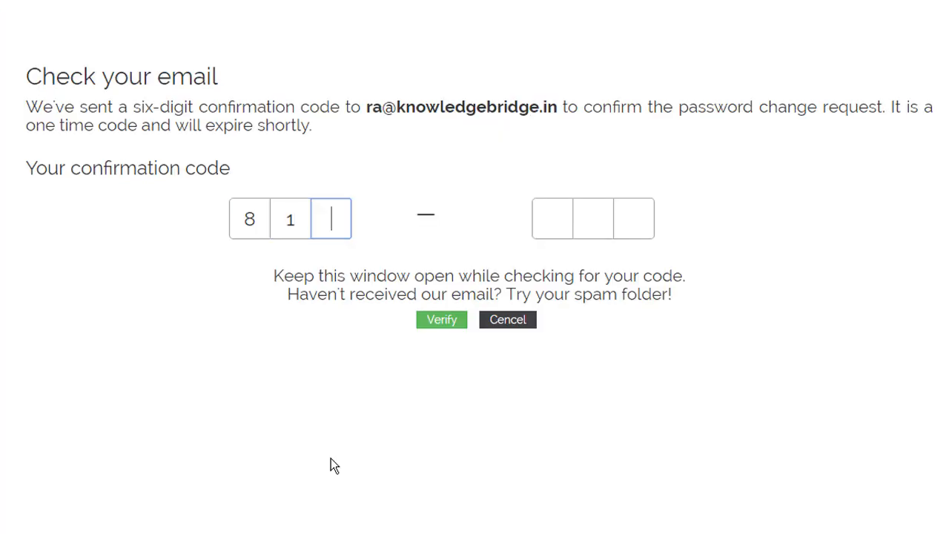
text(929)
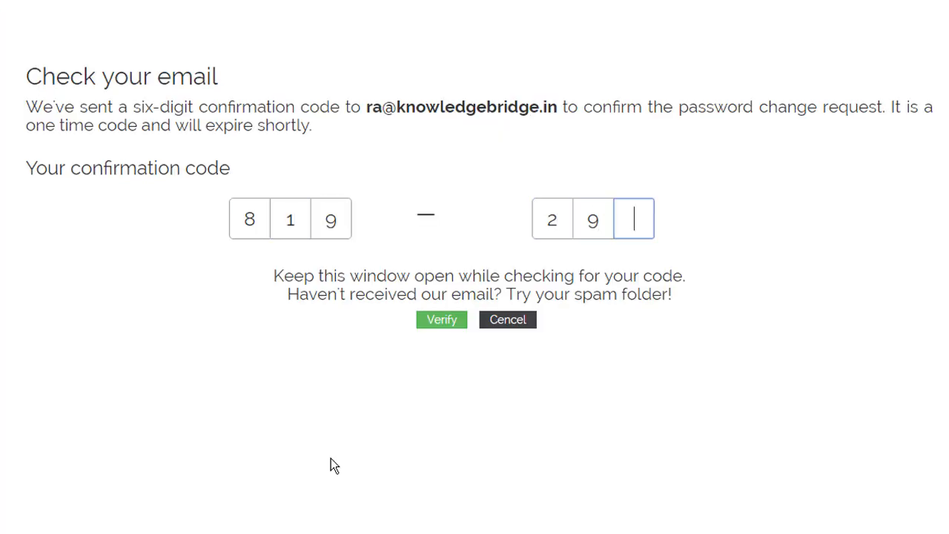
text(4)
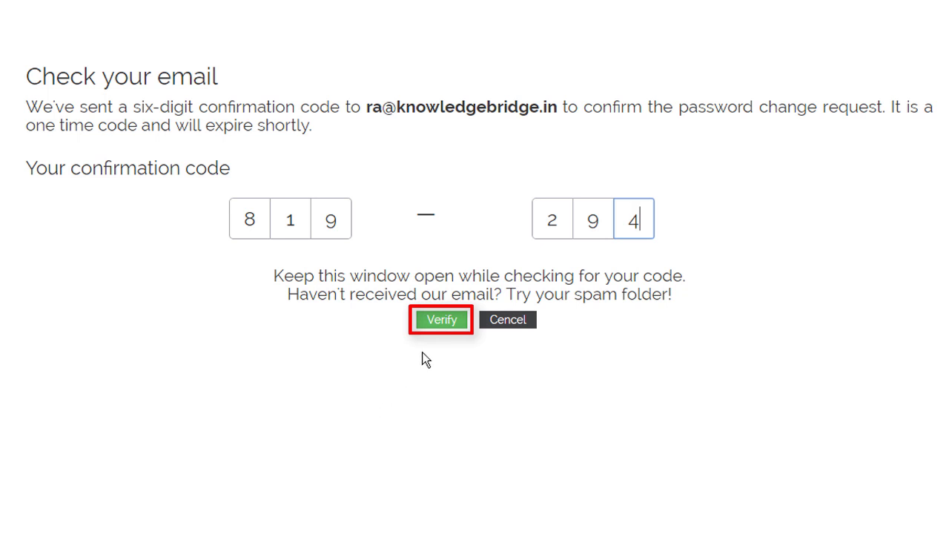
click(440, 320)
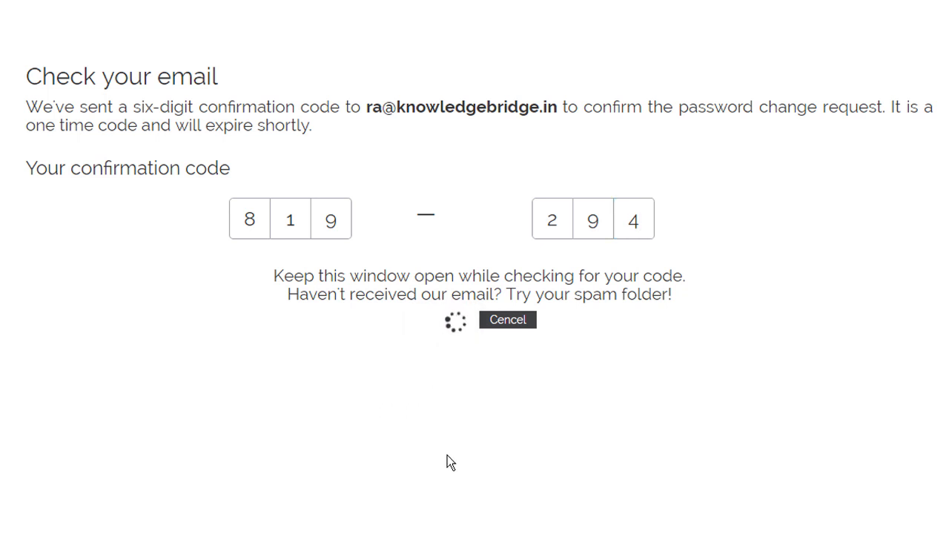